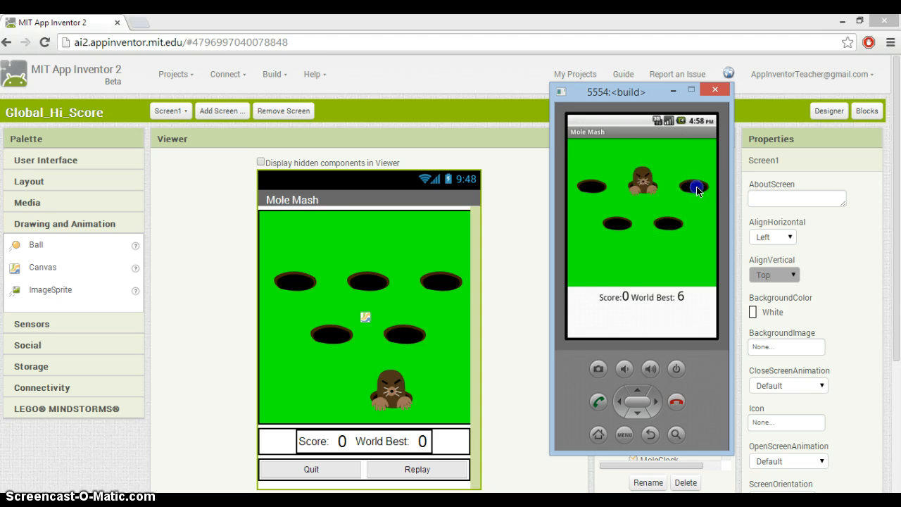
Step: Hit the mole repeatedly in the emulator to raise the score to 11 and World Best to 9
{"action": "left_click", "coordinate": [693, 184]}
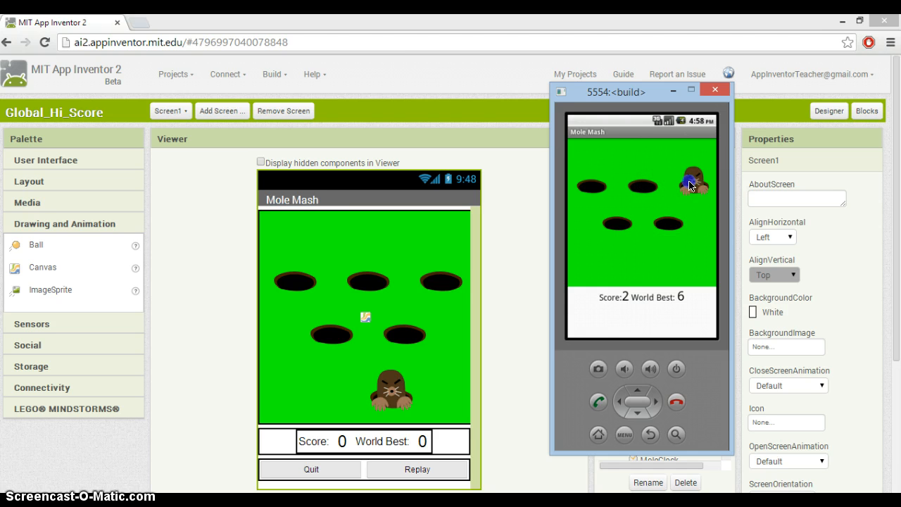
{"action": "left_click", "coordinate": [673, 218]}
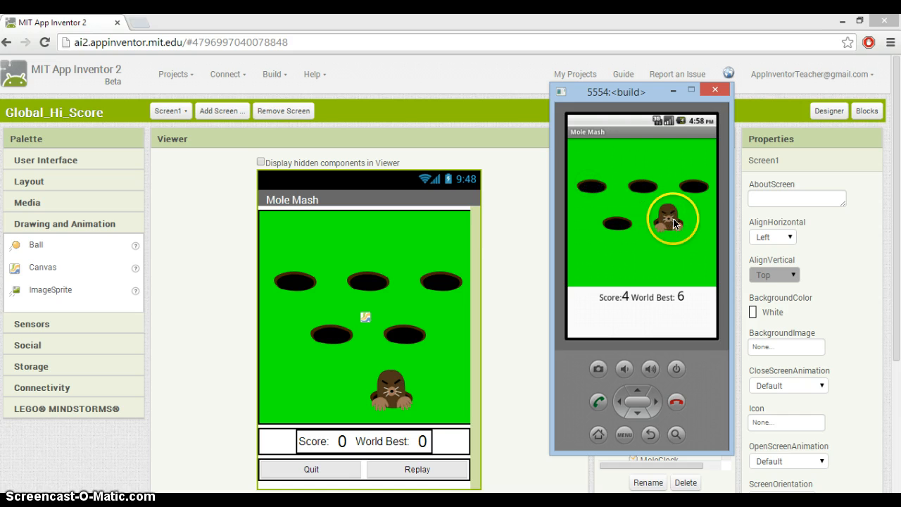
{"action": "left_click", "coordinate": [672, 223]}
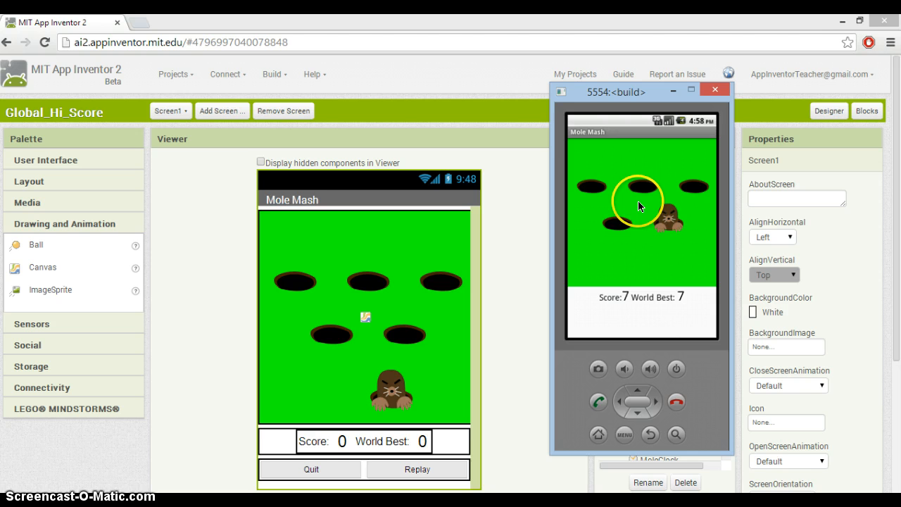
{"action": "left_click", "coordinate": [639, 206]}
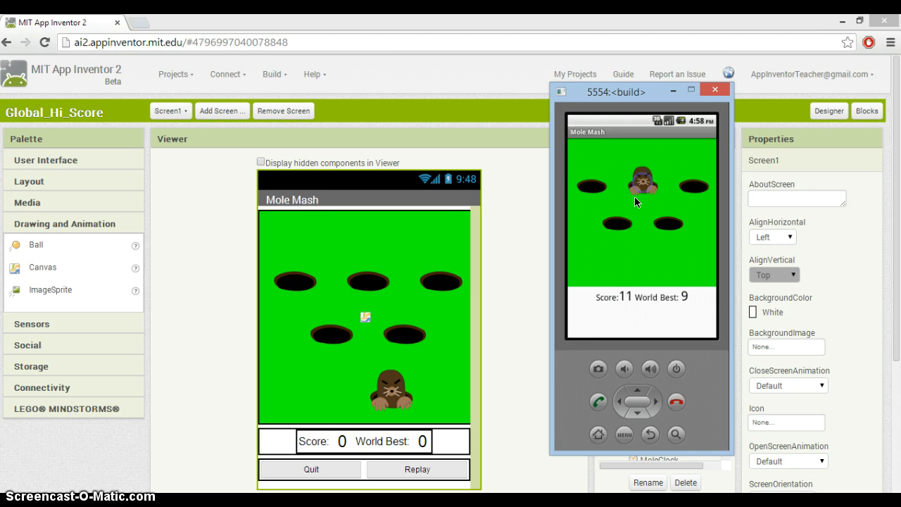
{"action": "left_click", "coordinate": [619, 214]}
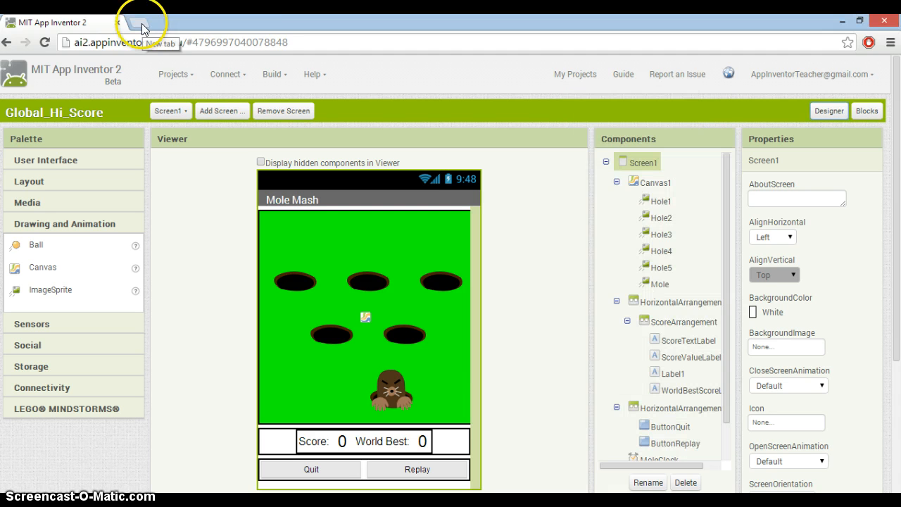
Step: Search Google in a new tab for the App Inventor Mole Mash 2 tutorial
{"action": "left_click", "coordinate": [147, 22]}
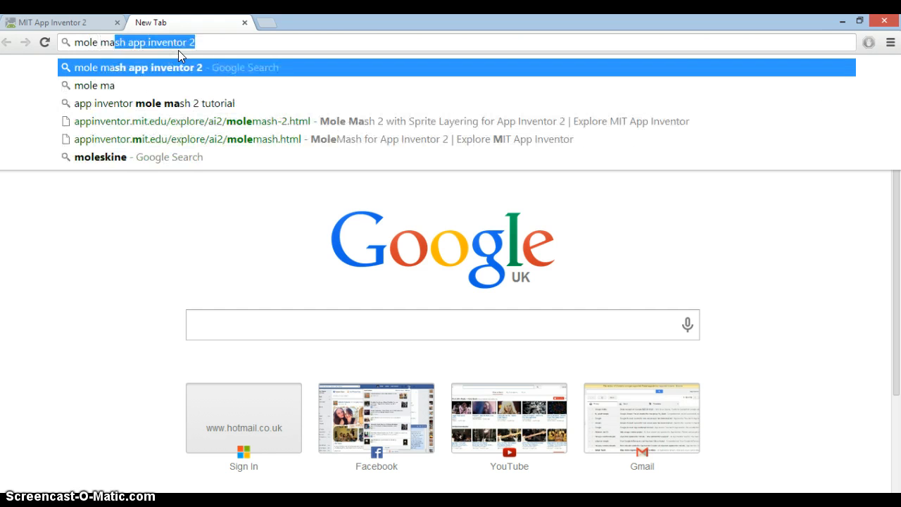
{"action": "type", "text": "mole mash 2"}
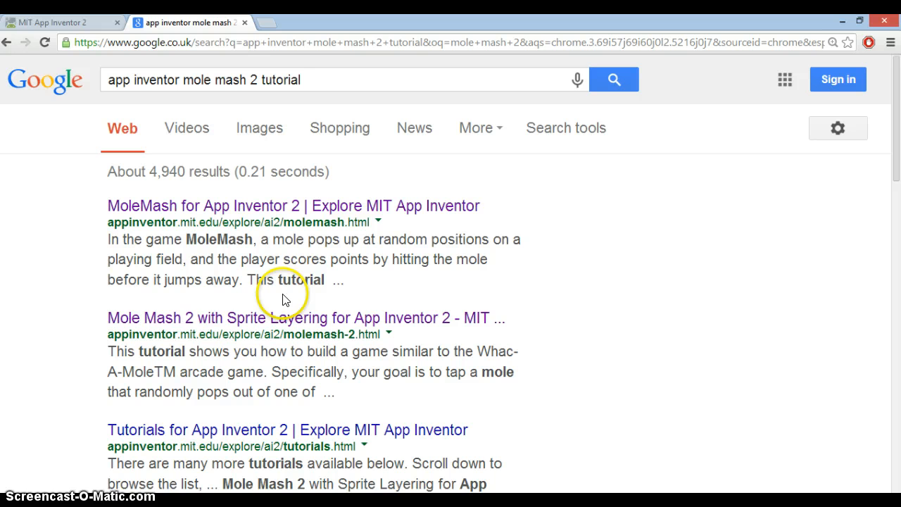
{"action": "mouse_move", "coordinate": [305, 318]}
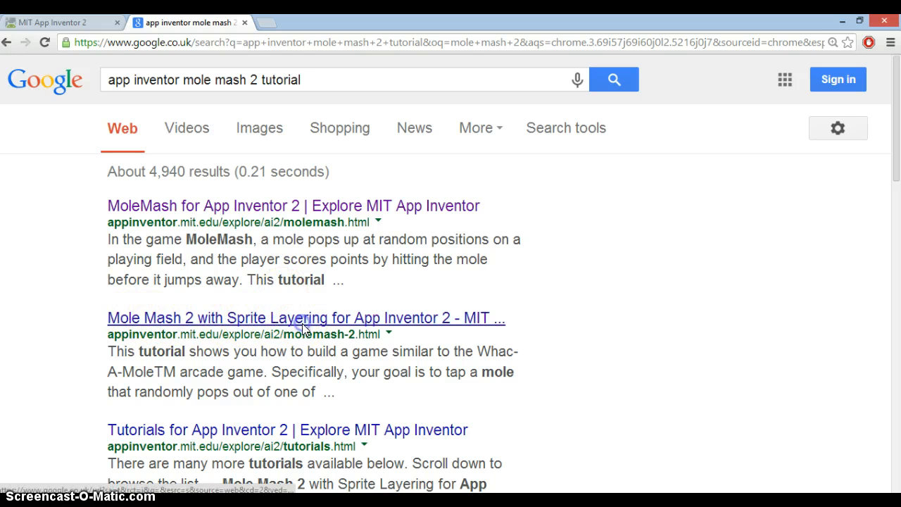
Step: Download the MoleMash2_MIT.aia source code from the Mole Mash 2 tutorial page
{"action": "left_click", "coordinate": [304, 318]}
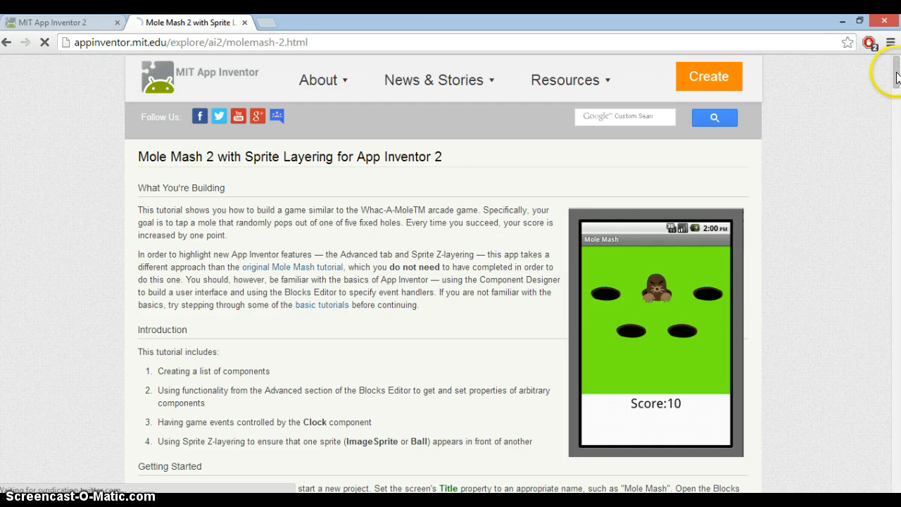
{"action": "scroll", "scroll_direction": "down", "scroll_amount": 3}
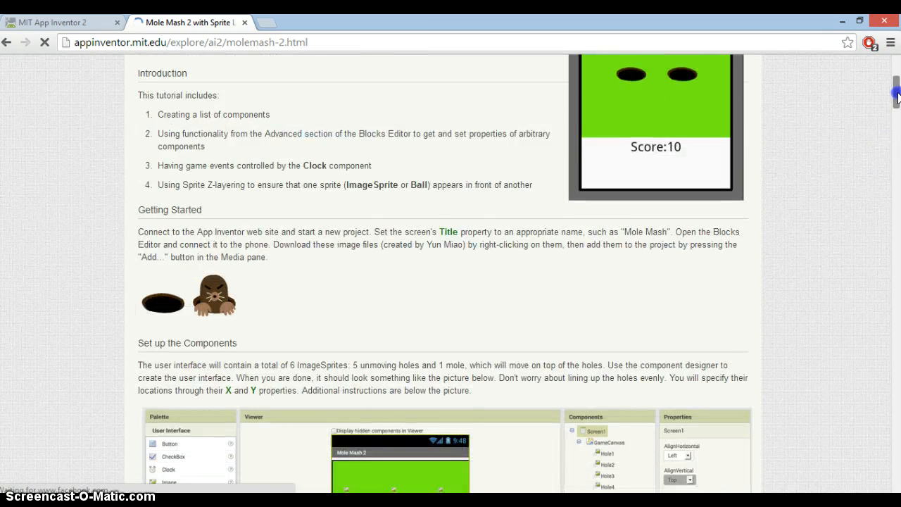
{"action": "scroll", "scroll_direction": "down", "scroll_amount": 3}
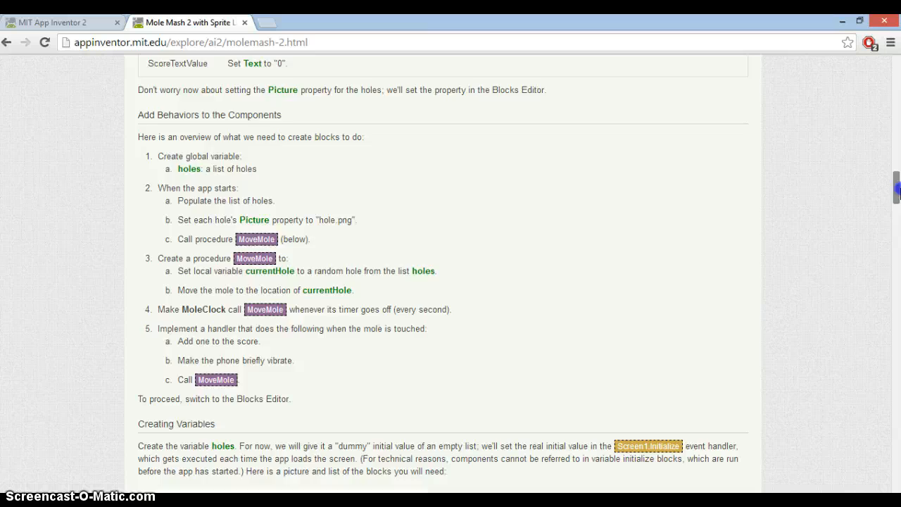
{"action": "scroll", "scroll_direction": "down", "scroll_amount": 3}
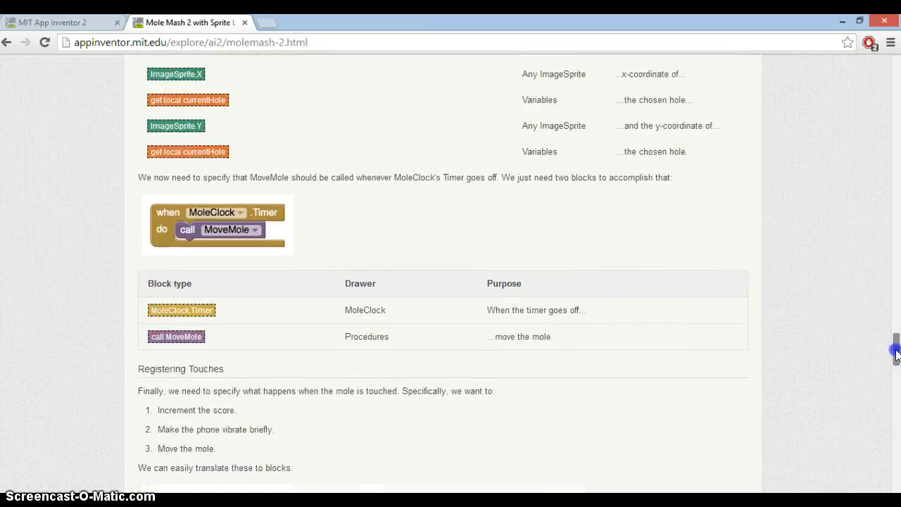
{"action": "scroll", "scroll_direction": "down", "scroll_amount": 3}
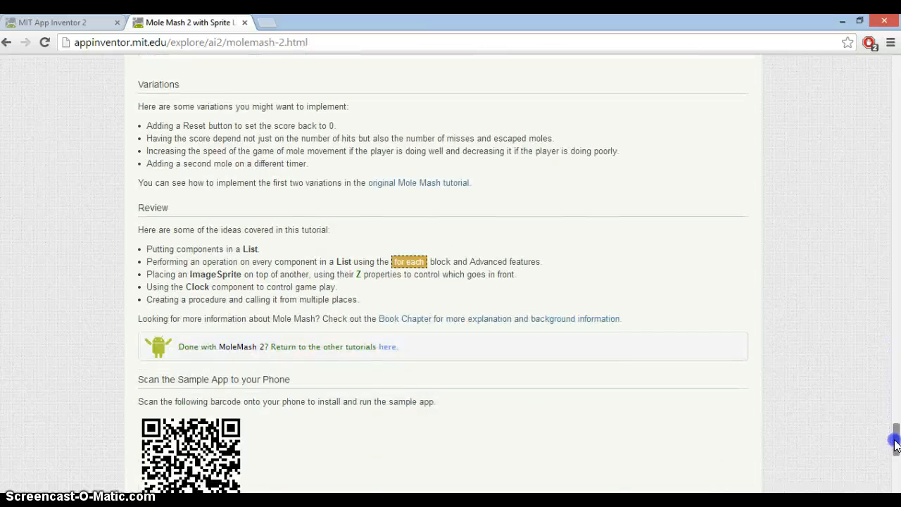
{"action": "scroll", "scroll_direction": "down", "scroll_amount": 3}
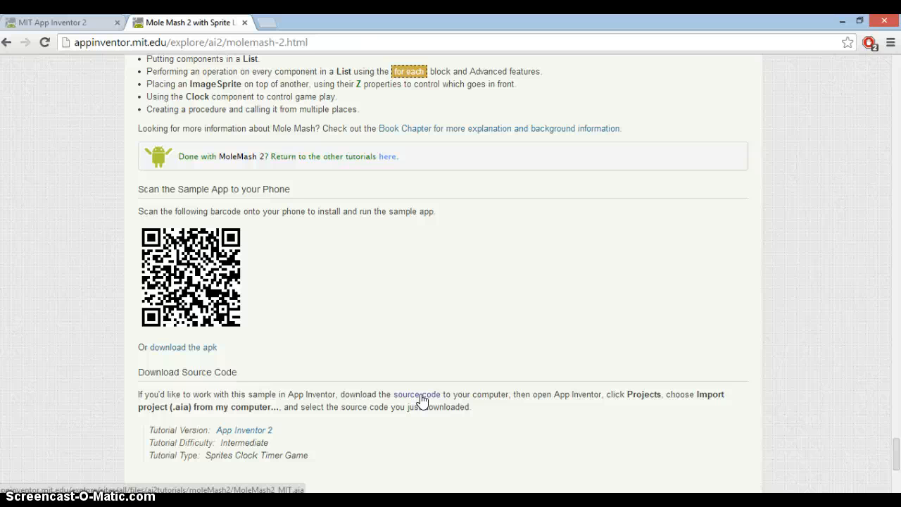
{"action": "left_click", "coordinate": [416, 394]}
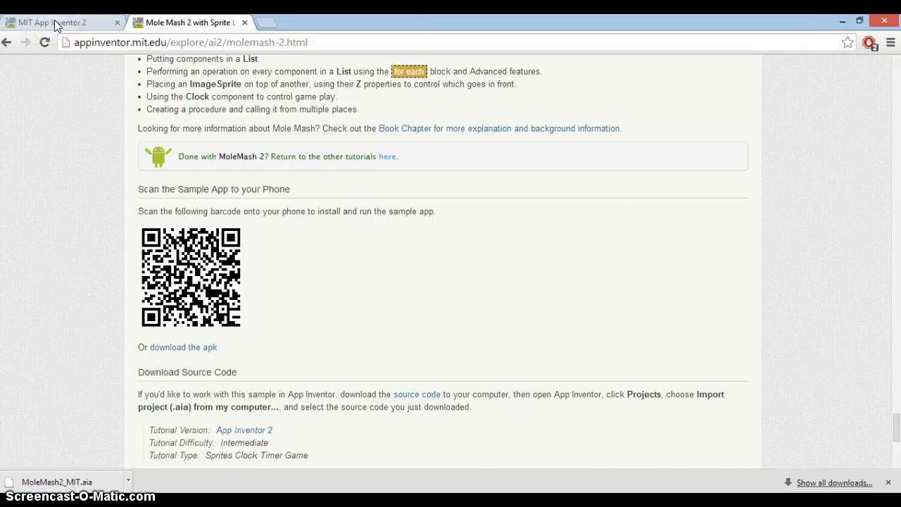
Step: Return to the Global_Hi_Score project and run it in the emulator until Score and World Best show 14
{"action": "left_click", "coordinate": [54, 23]}
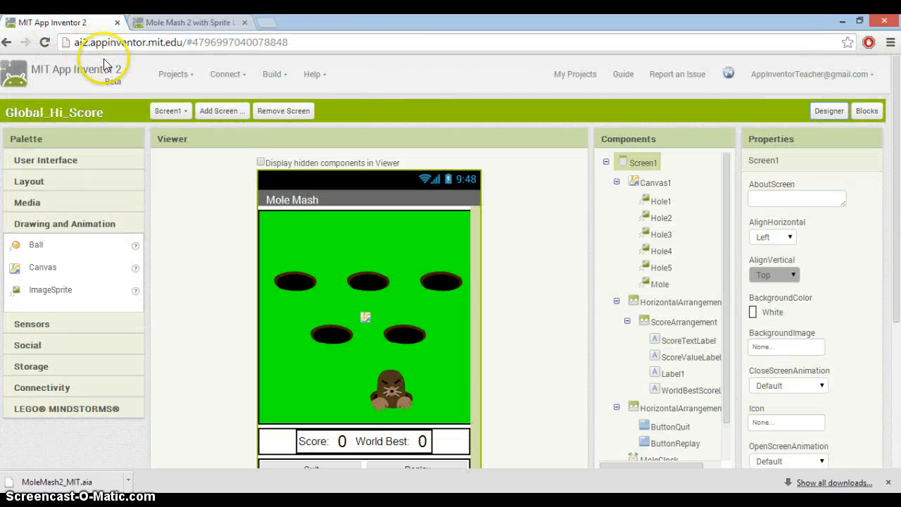
{"action": "left_click", "coordinate": [175, 74]}
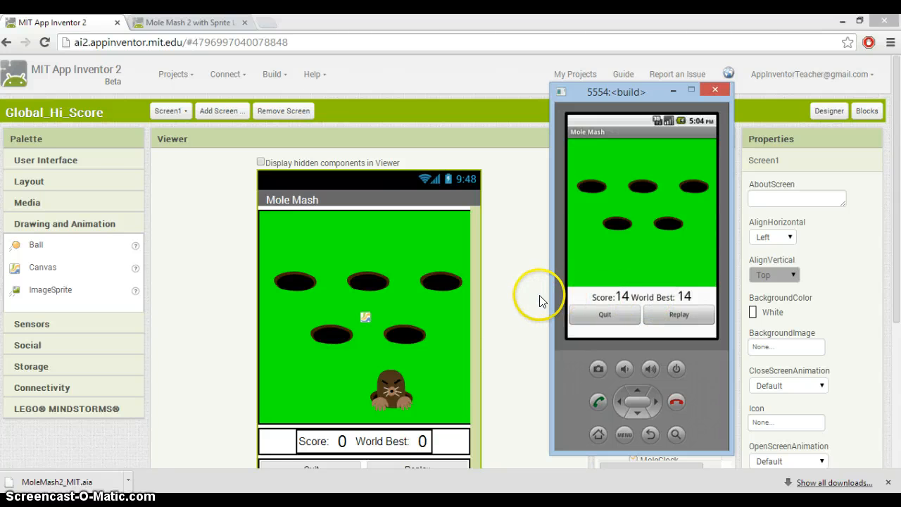
{"action": "mouse_move", "coordinate": [512, 298]}
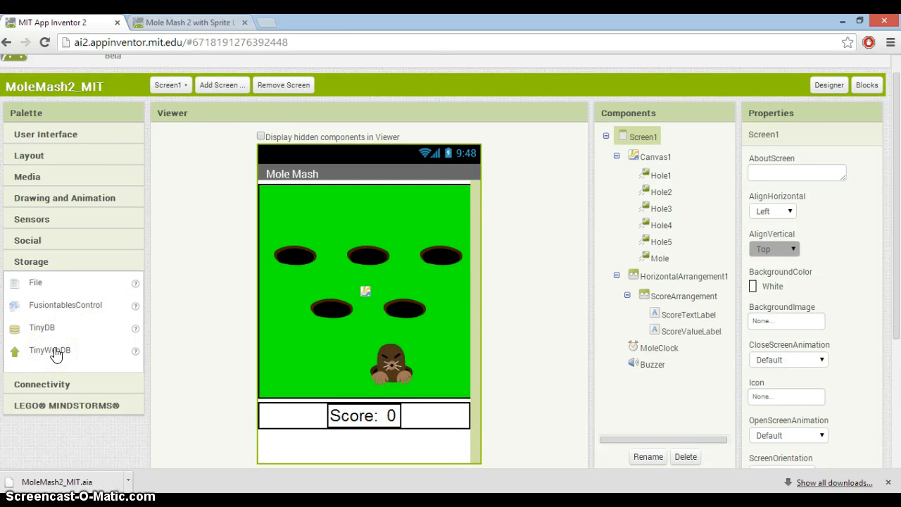
{"action": "mouse_move", "coordinate": [203, 237]}
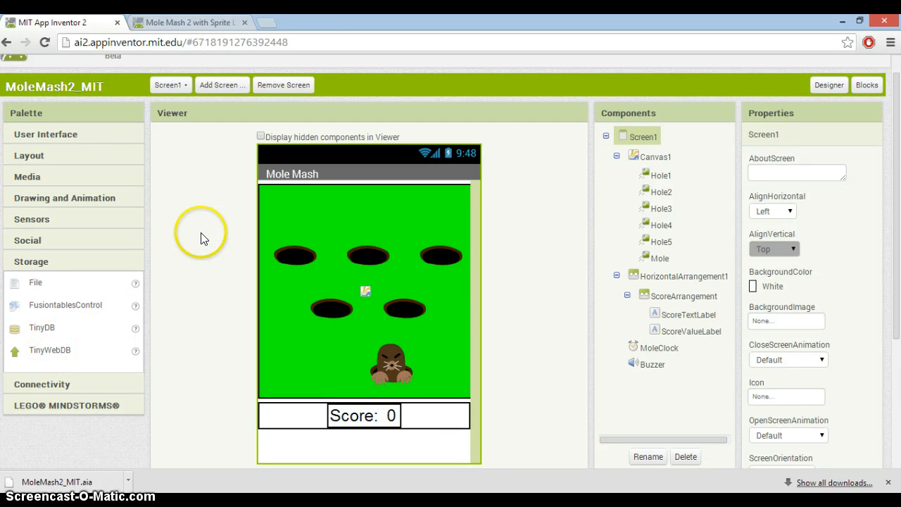
{"action": "mouse_move", "coordinate": [359, 248]}
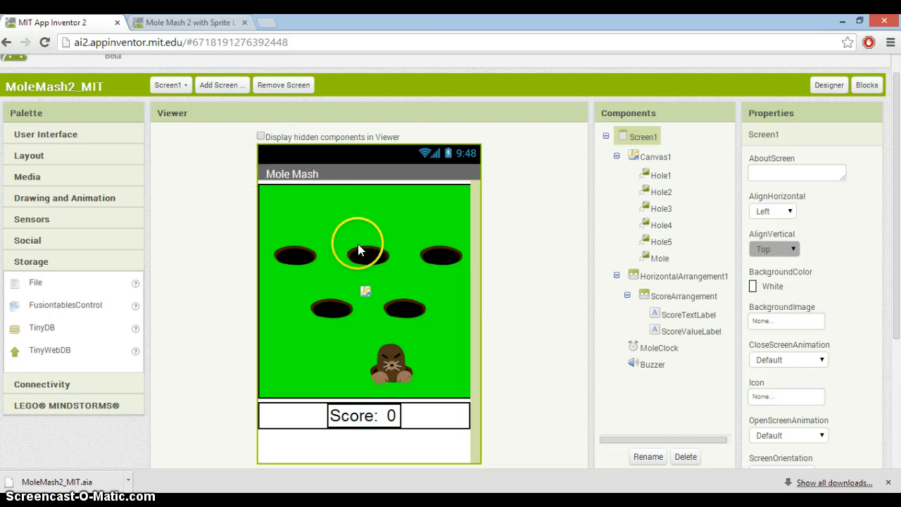
{"action": "mouse_move", "coordinate": [246, 331]}
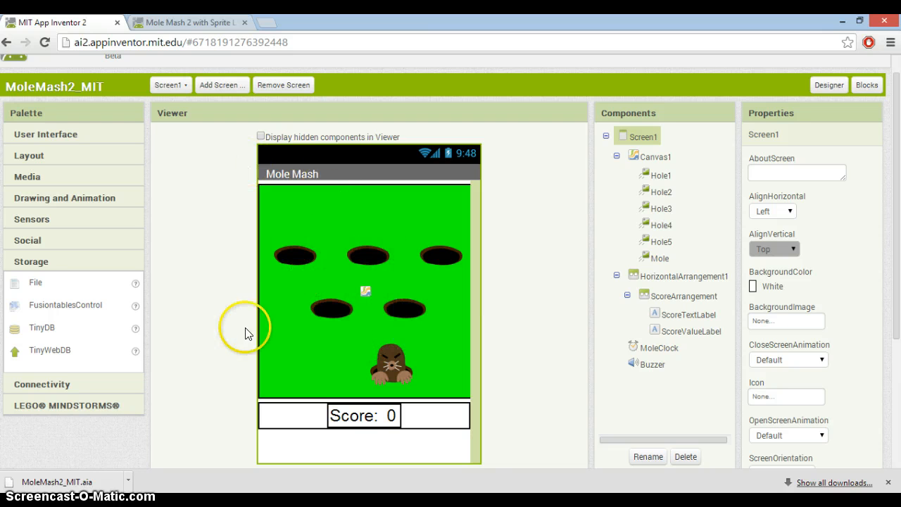
{"action": "mouse_move", "coordinate": [359, 273]}
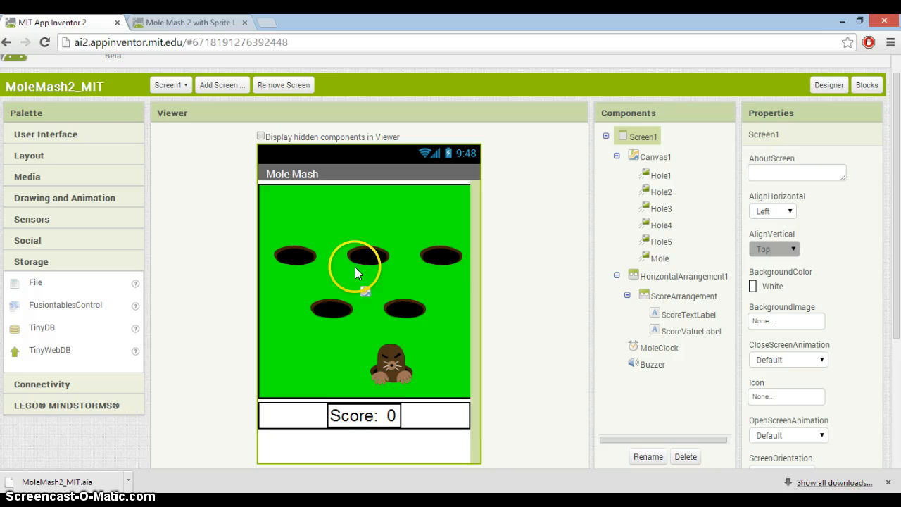
{"action": "mouse_move", "coordinate": [419, 307]}
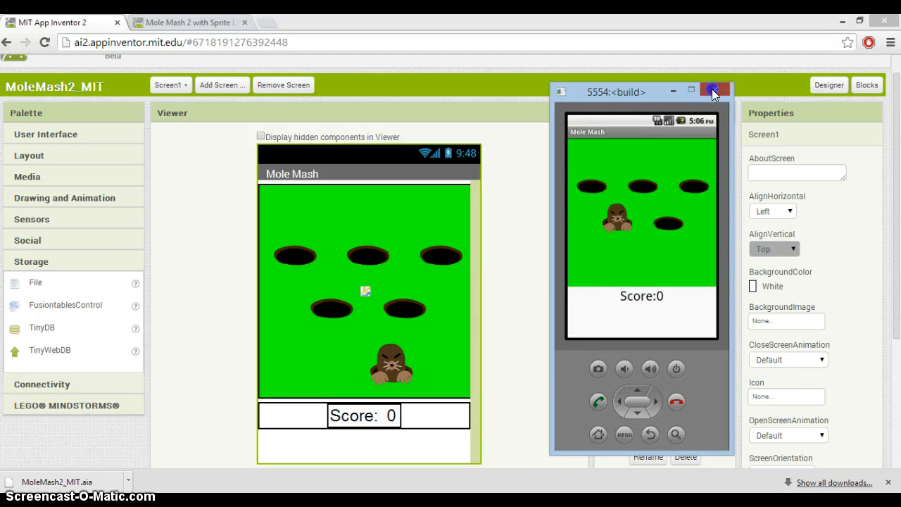
Step: Shut down the running 5554 emulator window
{"action": "left_click", "coordinate": [715, 91]}
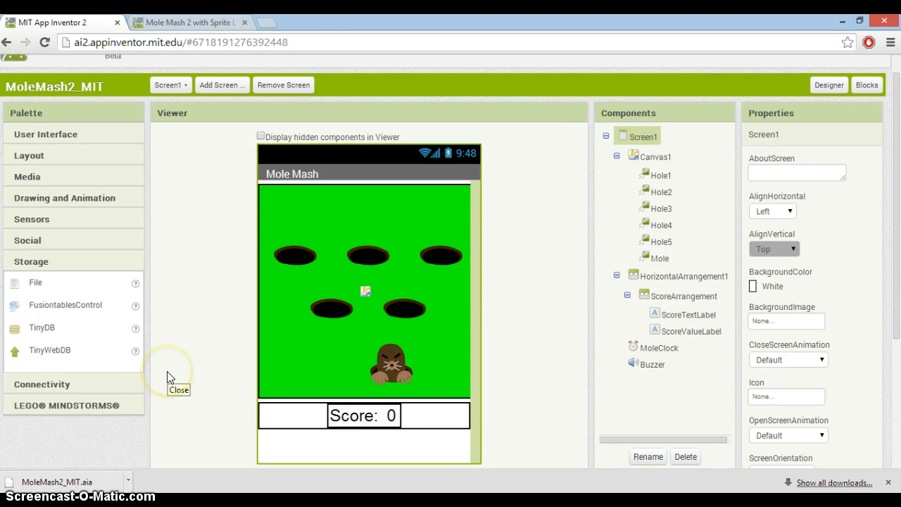
Step: Add a TinyWebDB component, dismiss the Network Error, and select its ServiceURL property
{"action": "left_click_drag", "start_coordinate": [49, 349], "coordinate": [290, 349]}
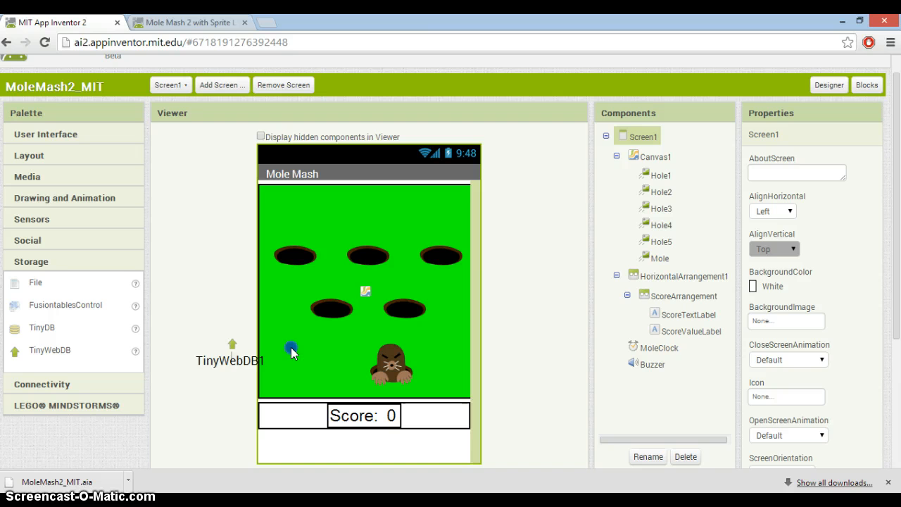
{"action": "left_click", "coordinate": [667, 380]}
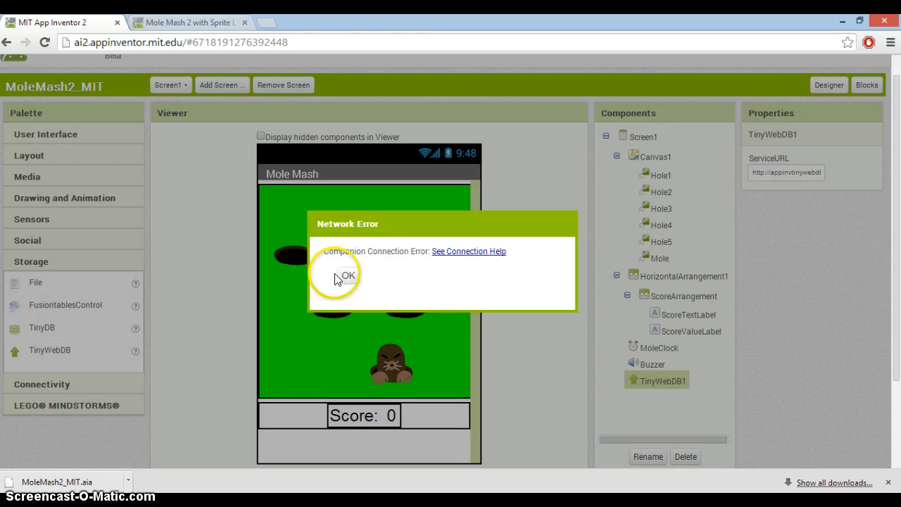
{"action": "left_click", "coordinate": [346, 275]}
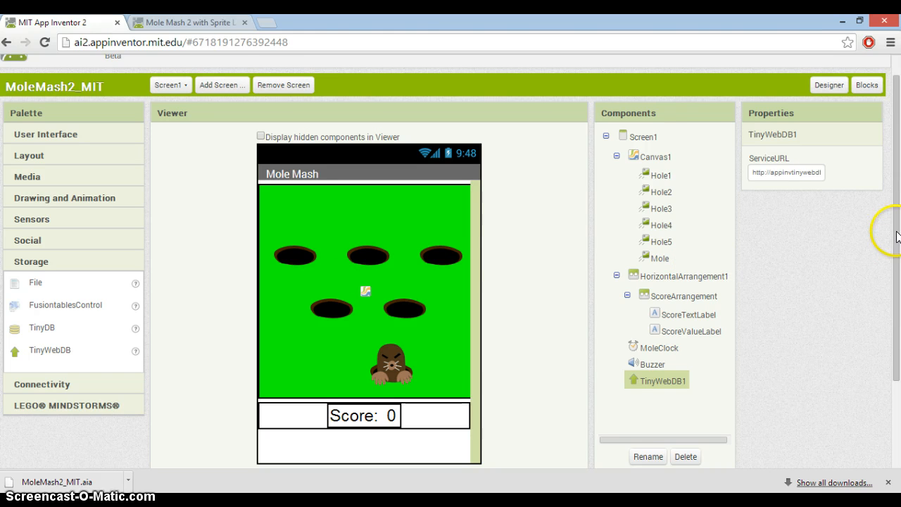
{"action": "scroll", "scroll_direction": "down", "scroll_amount": 3}
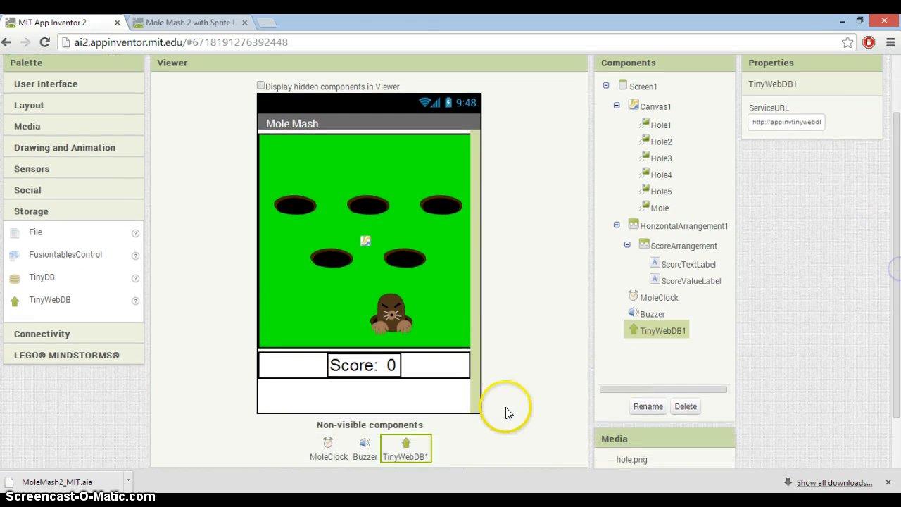
{"action": "mouse_move", "coordinate": [372, 419]}
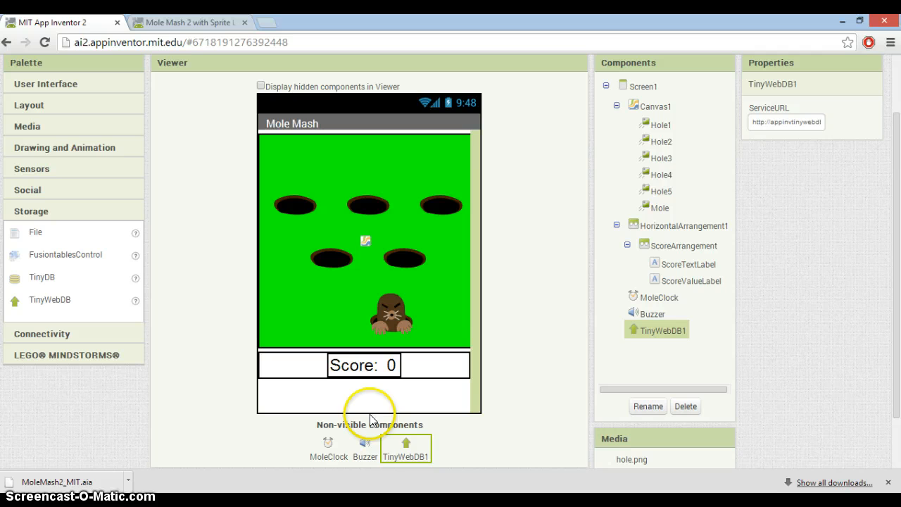
{"action": "scroll", "scroll_direction": "down", "scroll_amount": 3}
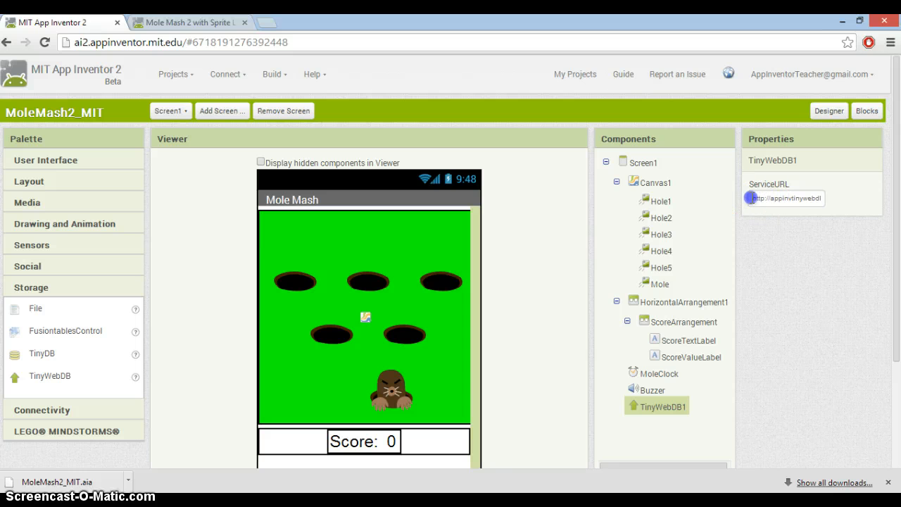
{"action": "left_click", "coordinate": [783, 197]}
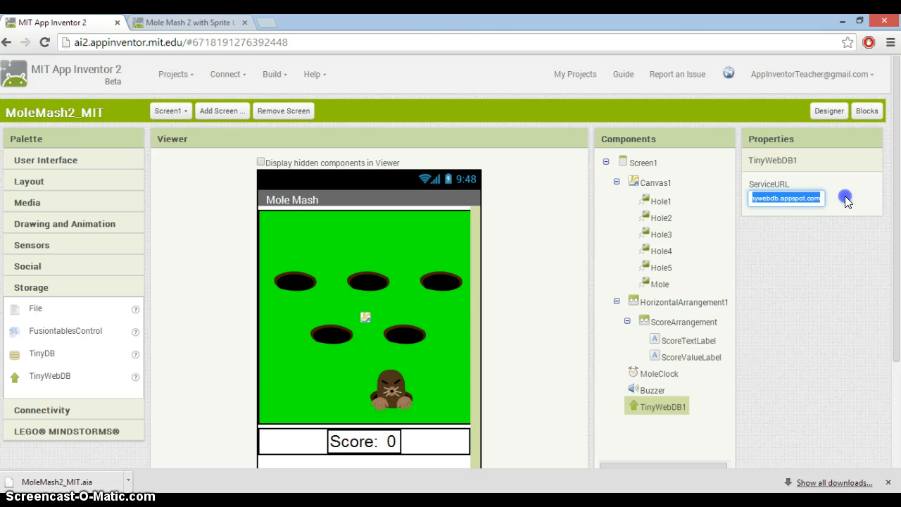
{"action": "mouse_move", "coordinate": [771, 222]}
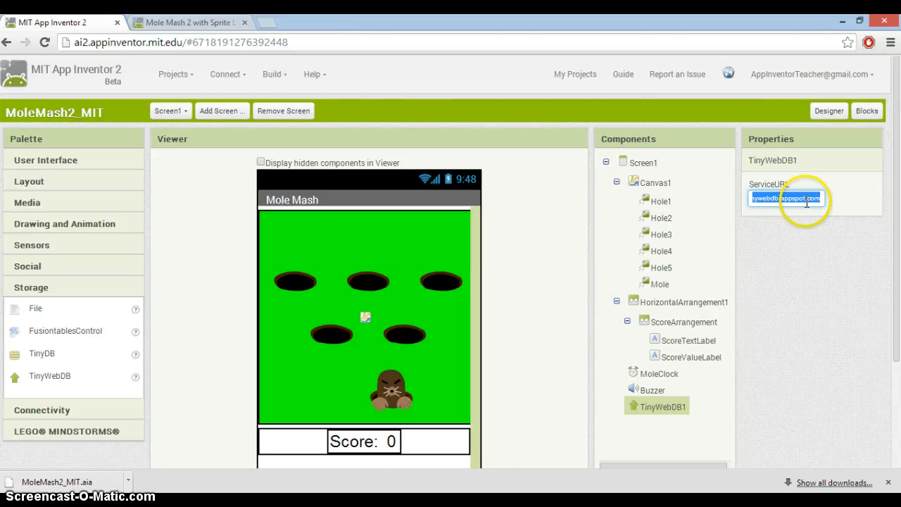
{"action": "mouse_move", "coordinate": [813, 219]}
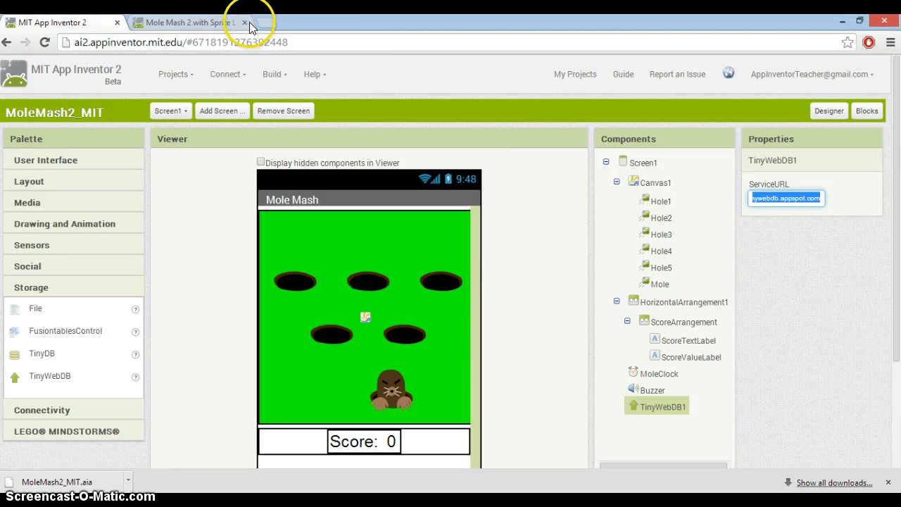
{"action": "left_click", "coordinate": [275, 23]}
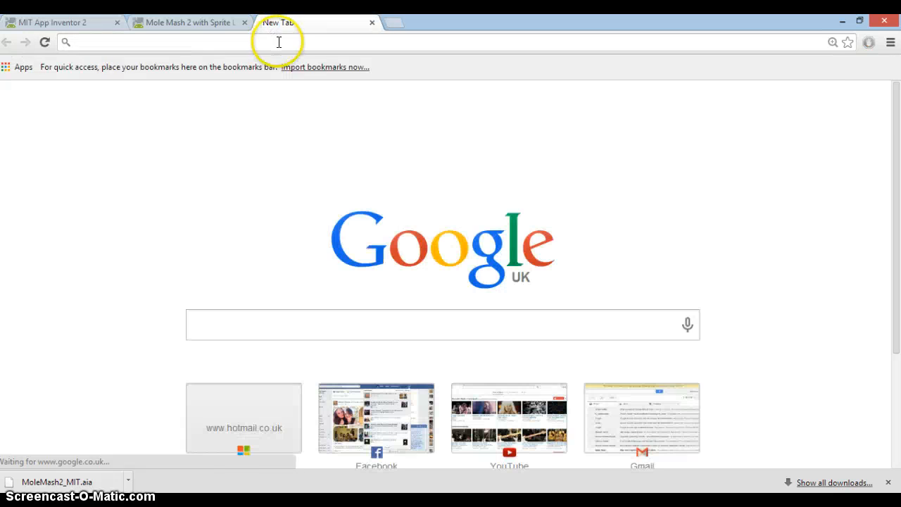
{"action": "type", "text": "http://appinvtinywebdb.appspot.com"}
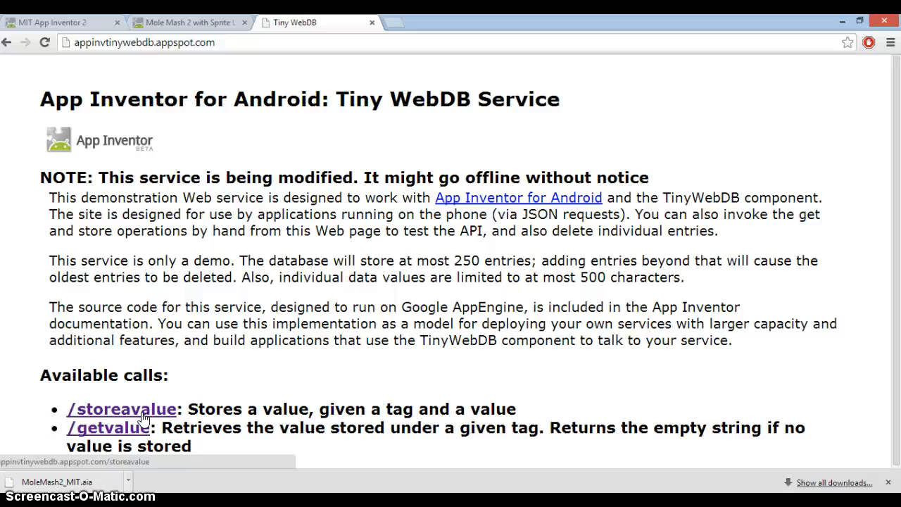
Step: Store value 6 under the Hi_Score tag via storeavalue, then return to the TinyWebDB main page
{"action": "left_click", "coordinate": [121, 408]}
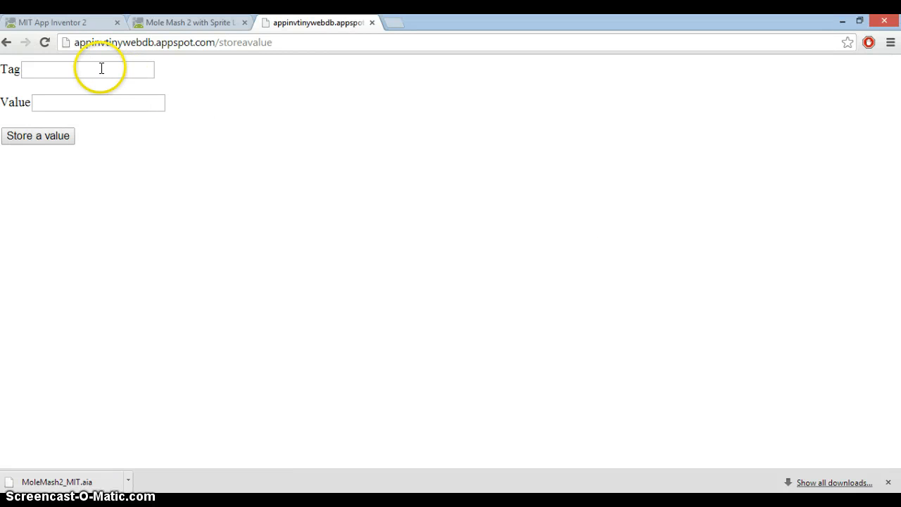
{"action": "type", "text": "Hi_Score"}
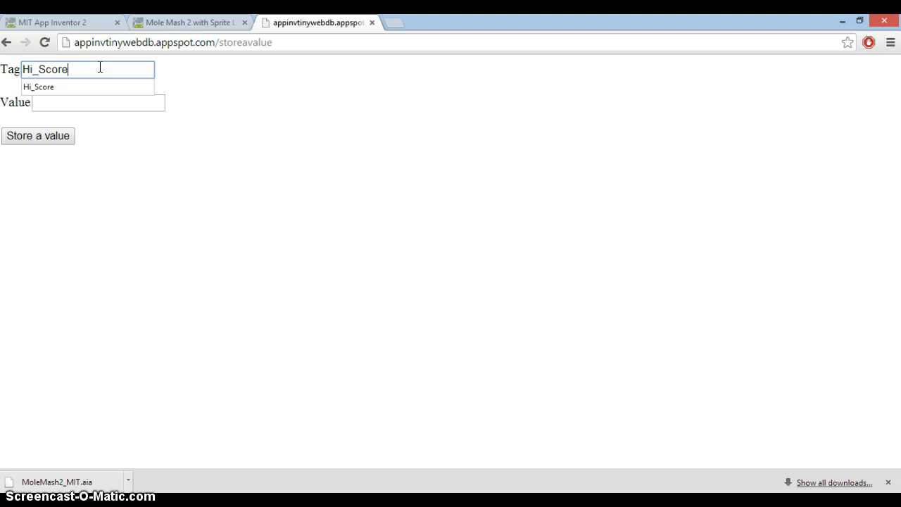
{"action": "left_click", "coordinate": [99, 103]}
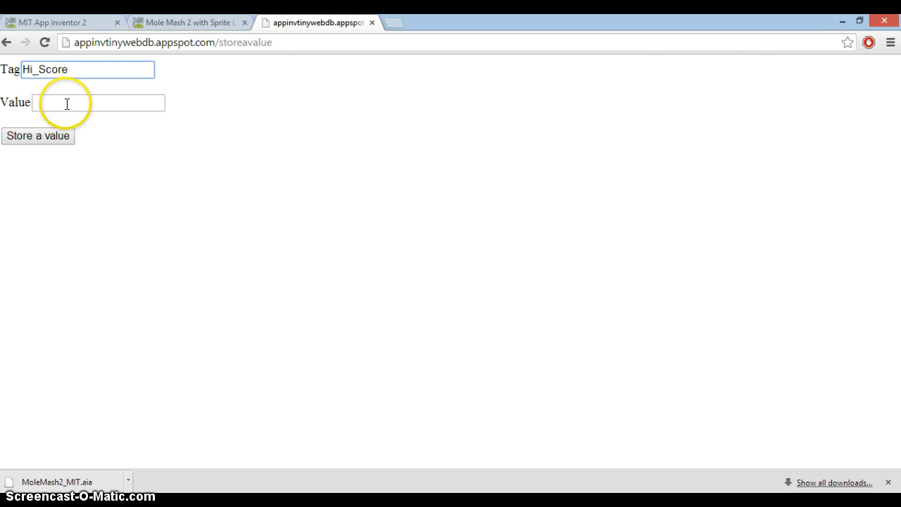
{"action": "left_click", "coordinate": [99, 102]}
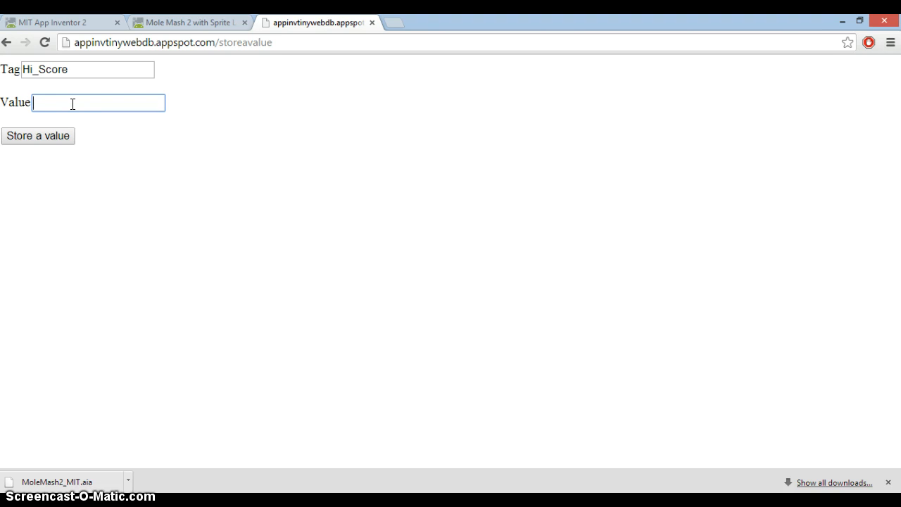
{"action": "type", "text": "6"}
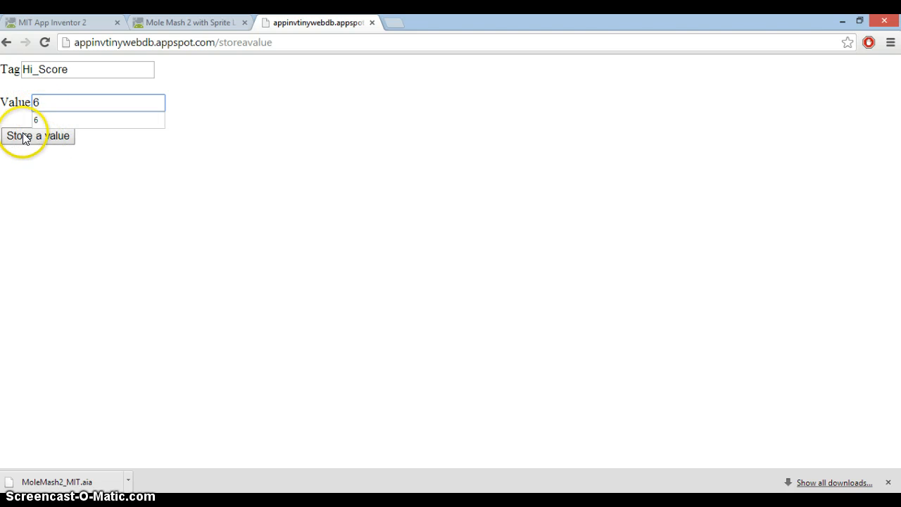
{"action": "left_click", "coordinate": [37, 135]}
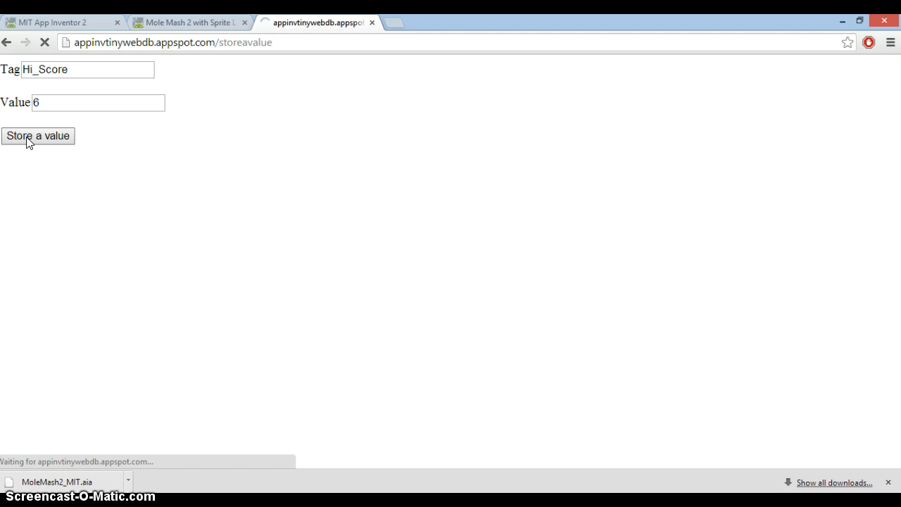
{"action": "left_click", "coordinate": [37, 135]}
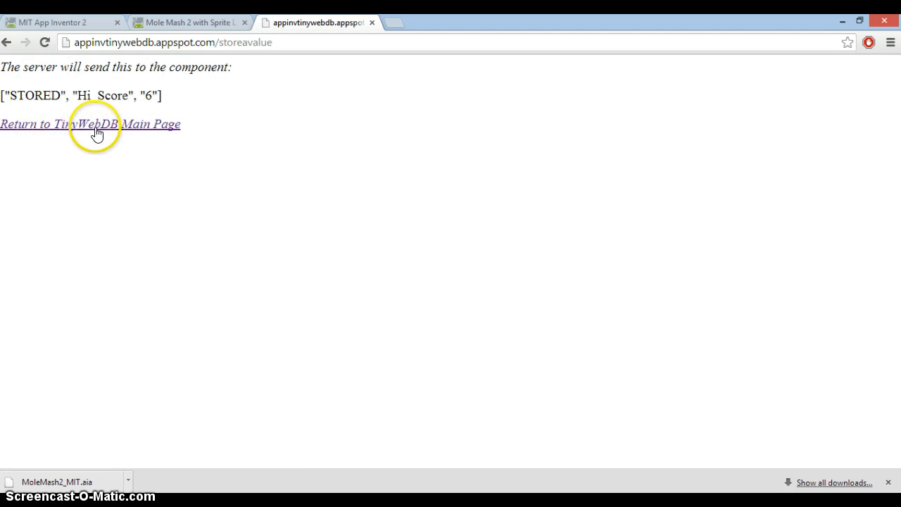
{"action": "left_click", "coordinate": [90, 124]}
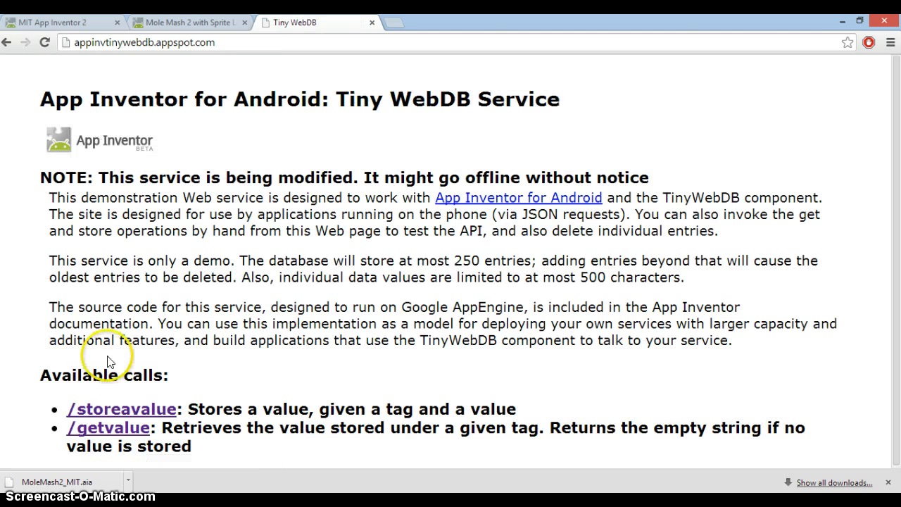
{"action": "mouse_move", "coordinate": [107, 428]}
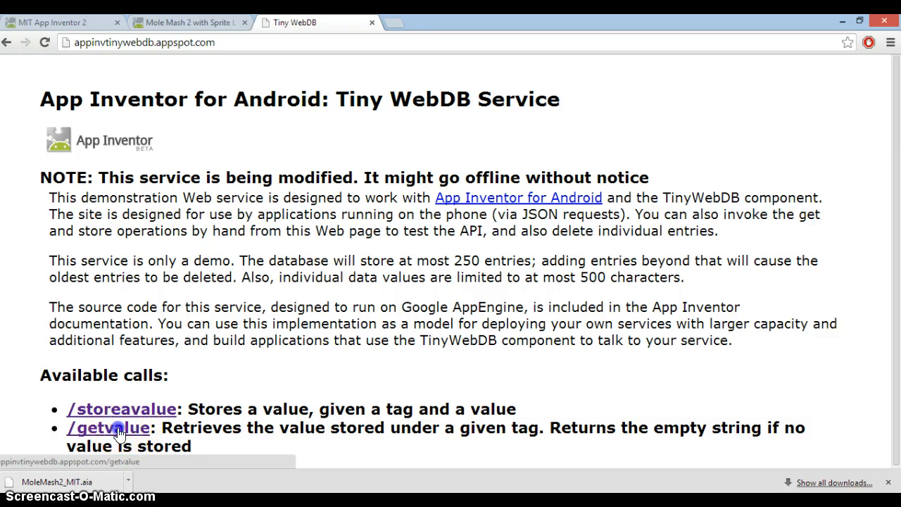
Step: Fetch the Hi_Score tag via getvalue, returning 6, and close the Mole Mash 2 tab
{"action": "left_click", "coordinate": [107, 428]}
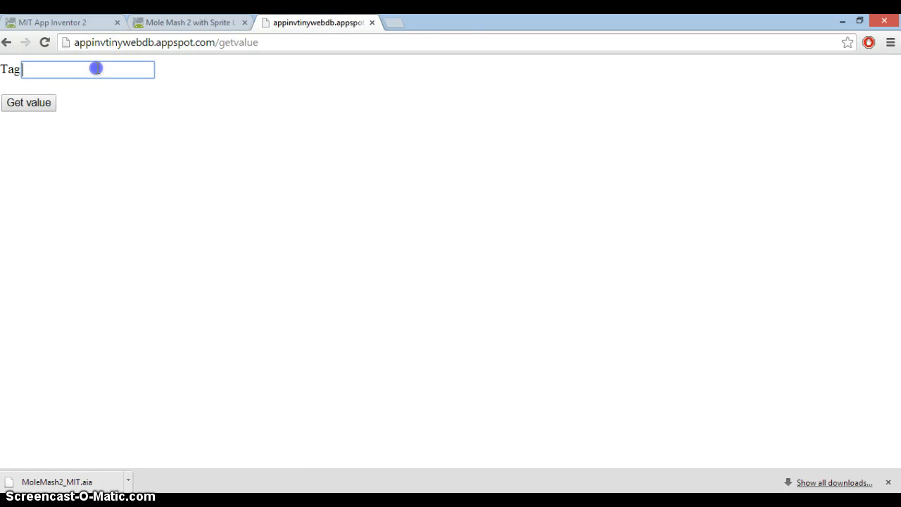
{"action": "type", "text": "Hi_Score"}
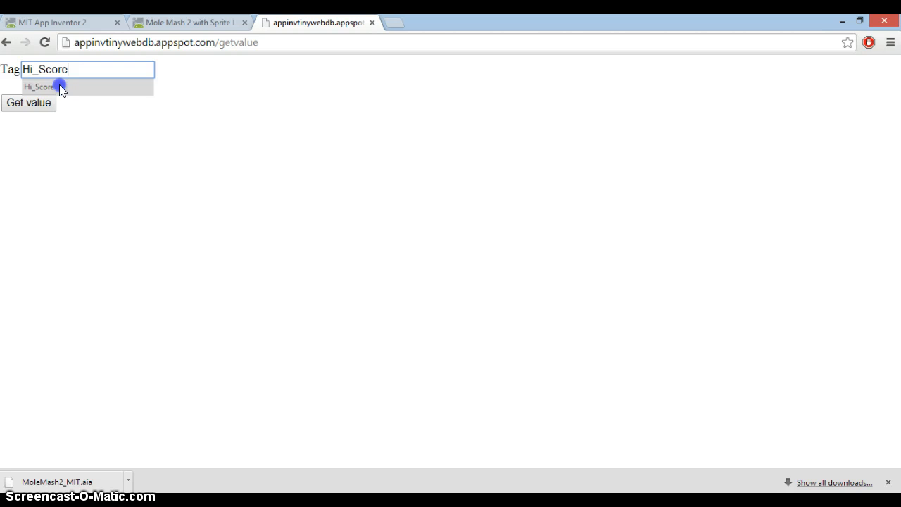
{"action": "left_click", "coordinate": [28, 101]}
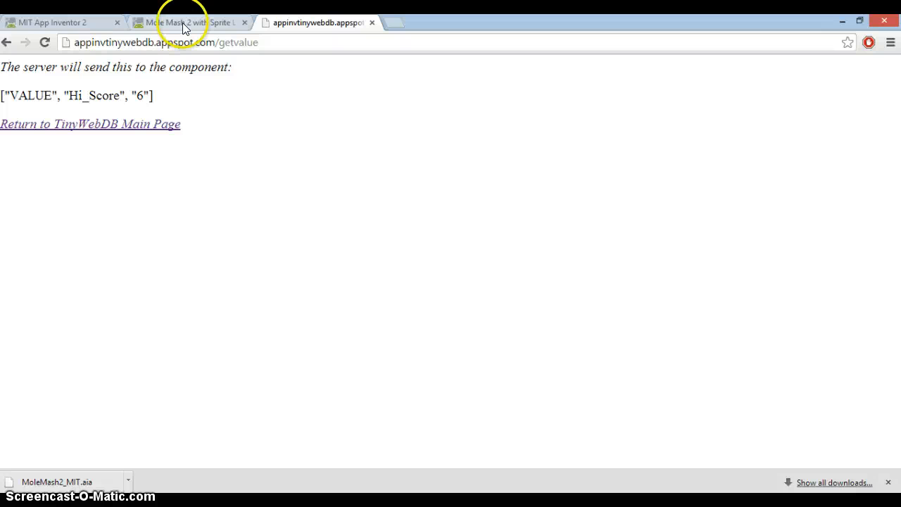
{"action": "left_click", "coordinate": [186, 23]}
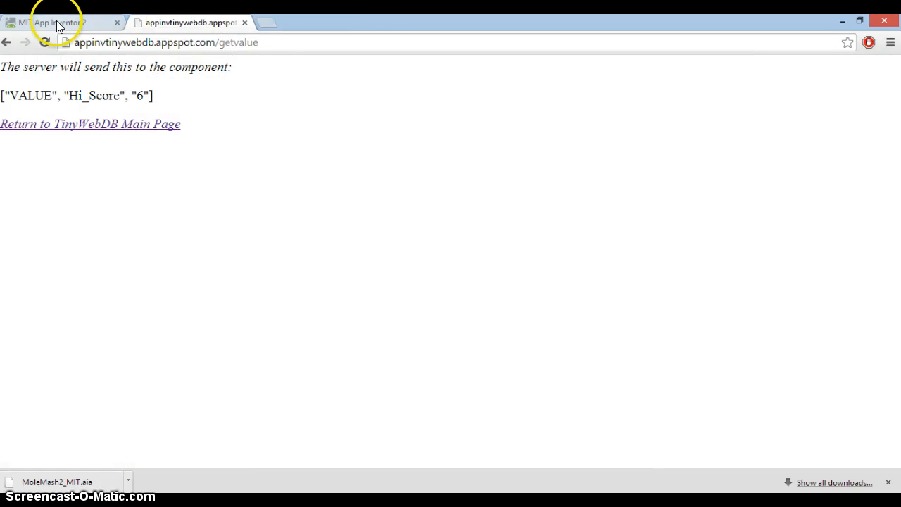
Step: Add a 'World Best' label and a value label into ScoreArrangement beside the score
{"action": "left_click", "coordinate": [59, 23]}
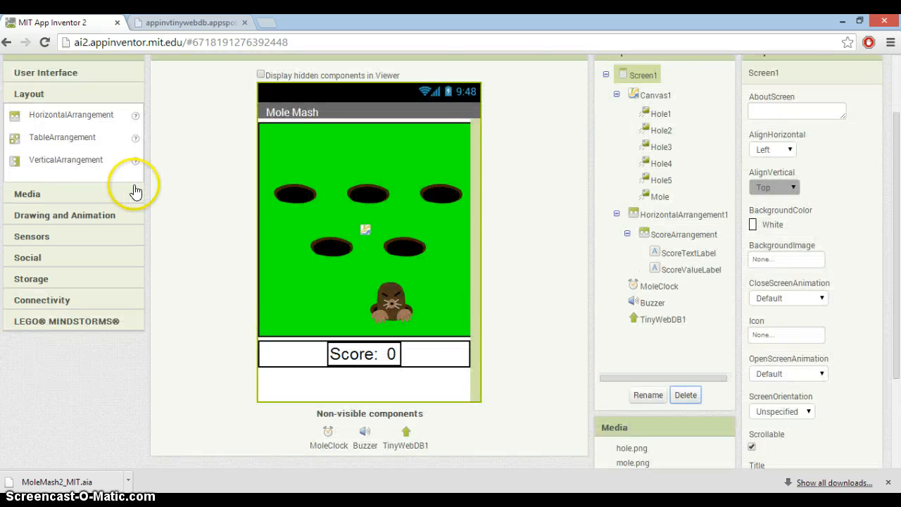
{"action": "mouse_move", "coordinate": [124, 183]}
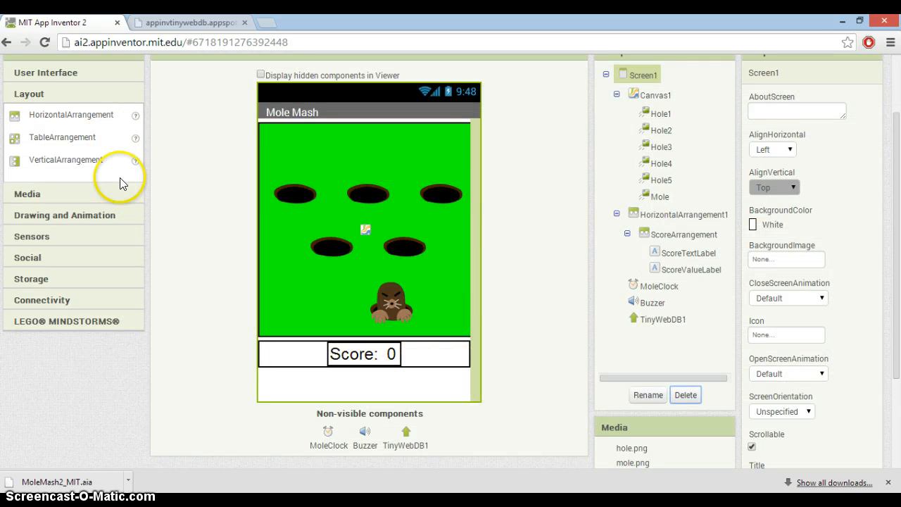
{"action": "mouse_move", "coordinate": [74, 124]}
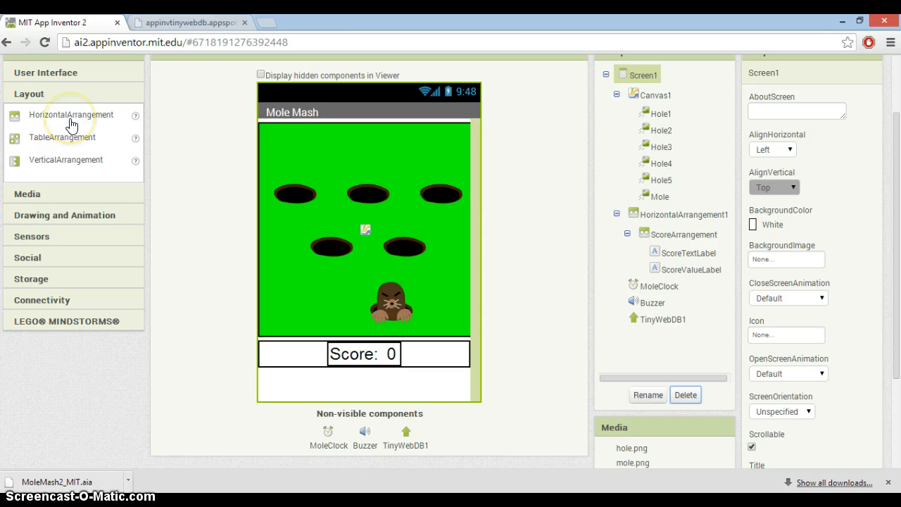
{"action": "left_click", "coordinate": [45, 72]}
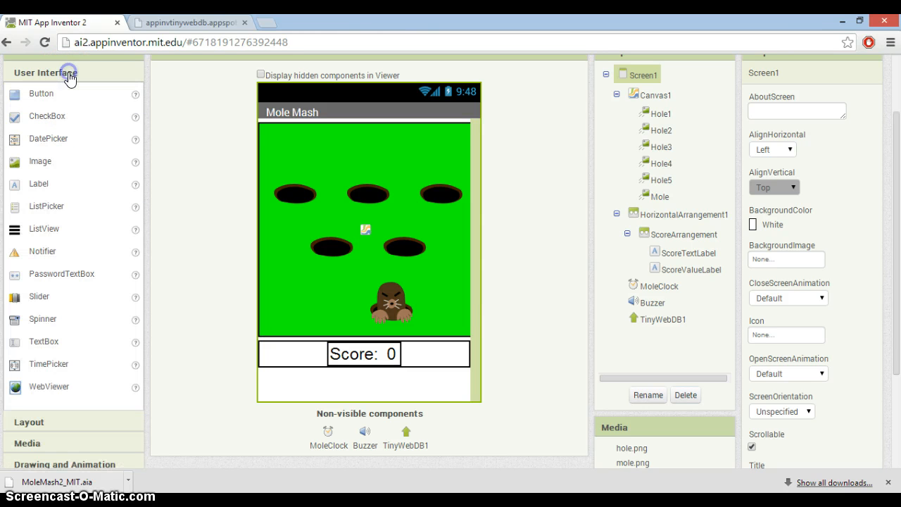
{"action": "mouse_move", "coordinate": [39, 189]}
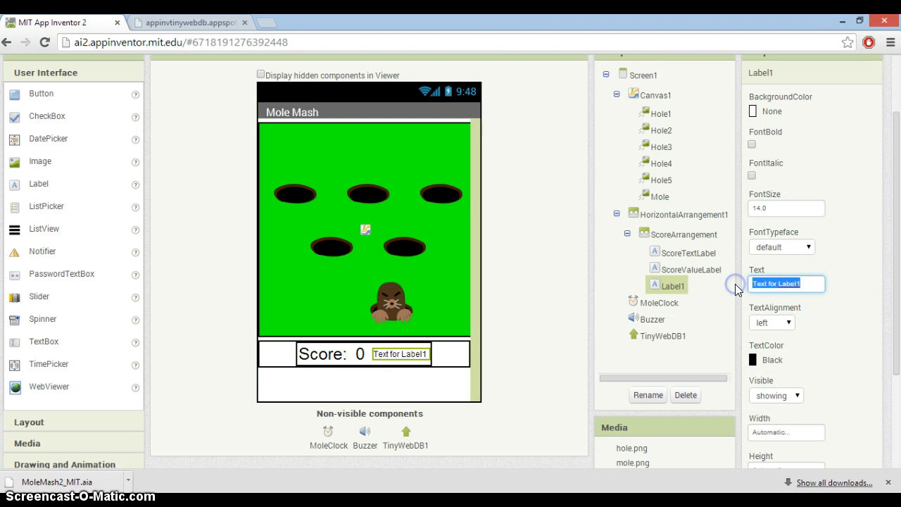
{"action": "type", "text": "World Best:"}
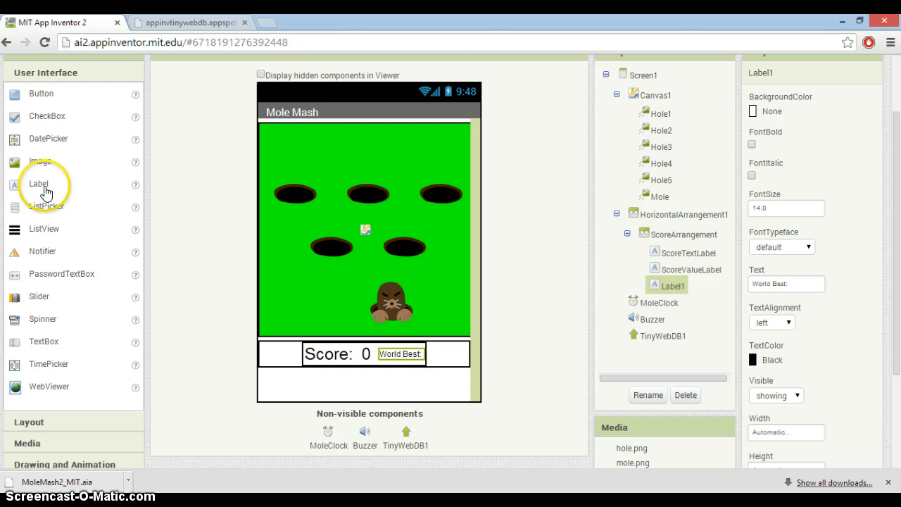
{"action": "mouse_move", "coordinate": [115, 205]}
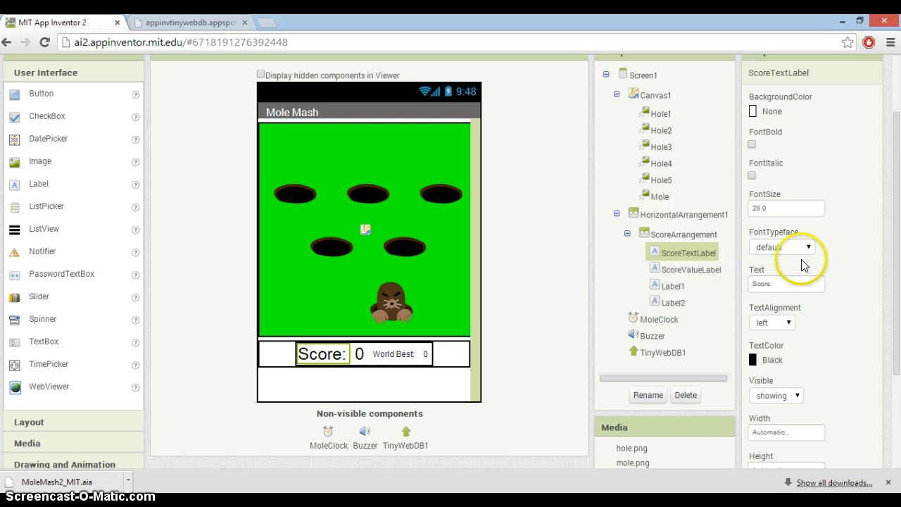
{"action": "mouse_move", "coordinate": [735, 284]}
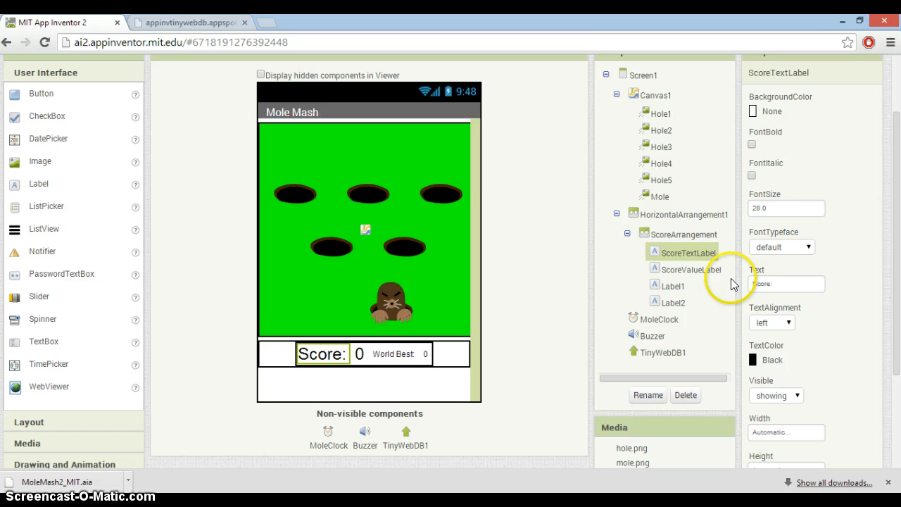
Step: Set FontSize 18 on the Score: text label and the World Best label
{"action": "left_click", "coordinate": [786, 209]}
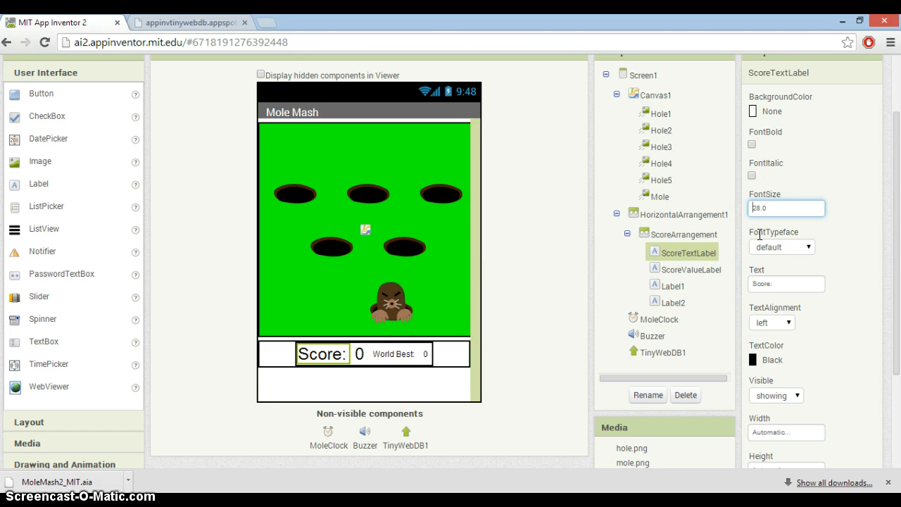
{"action": "type", "text": "0"}
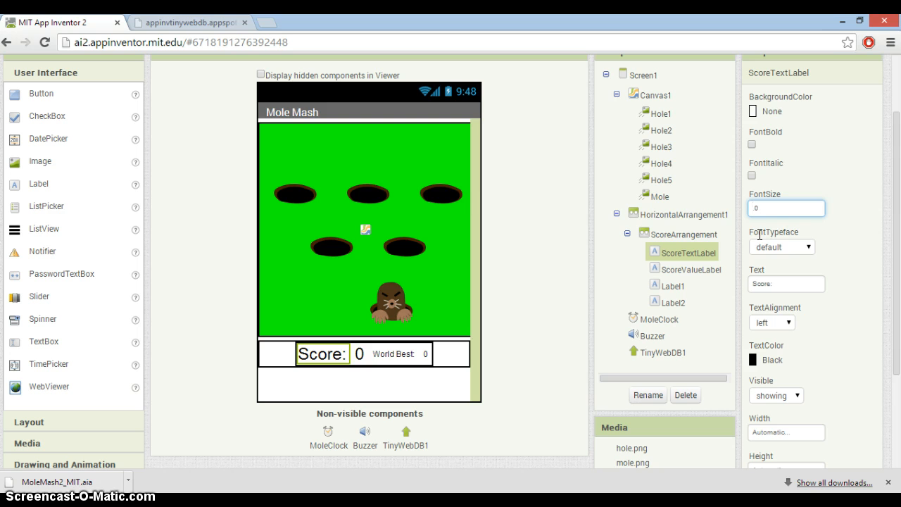
{"action": "type", "text": "18."}
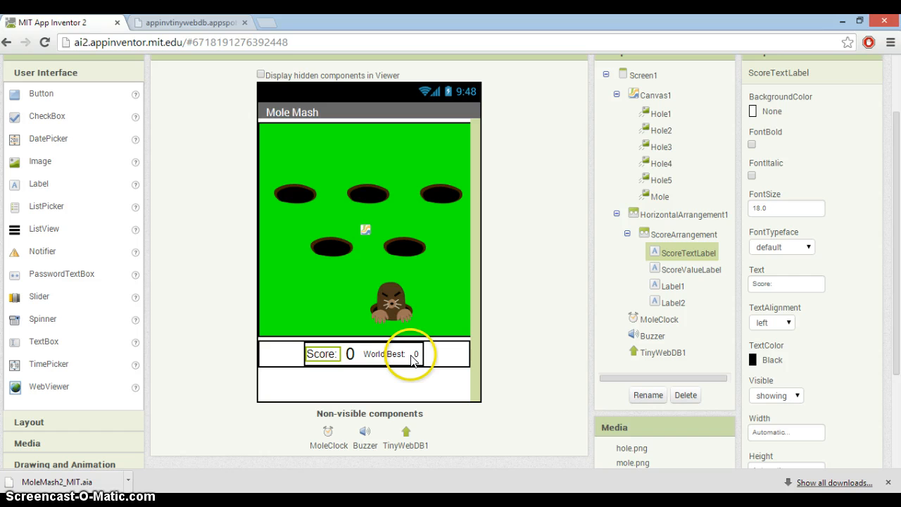
{"action": "left_click", "coordinate": [673, 284]}
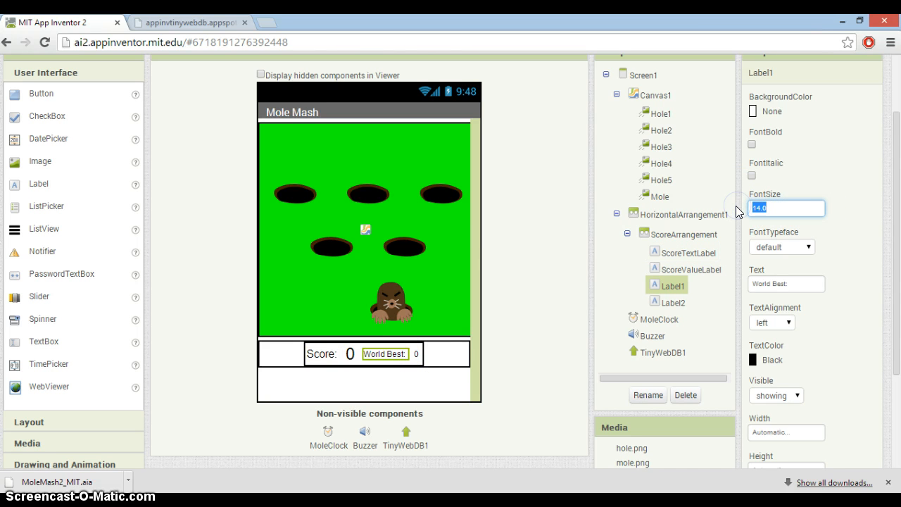
{"action": "type", "text": "18"}
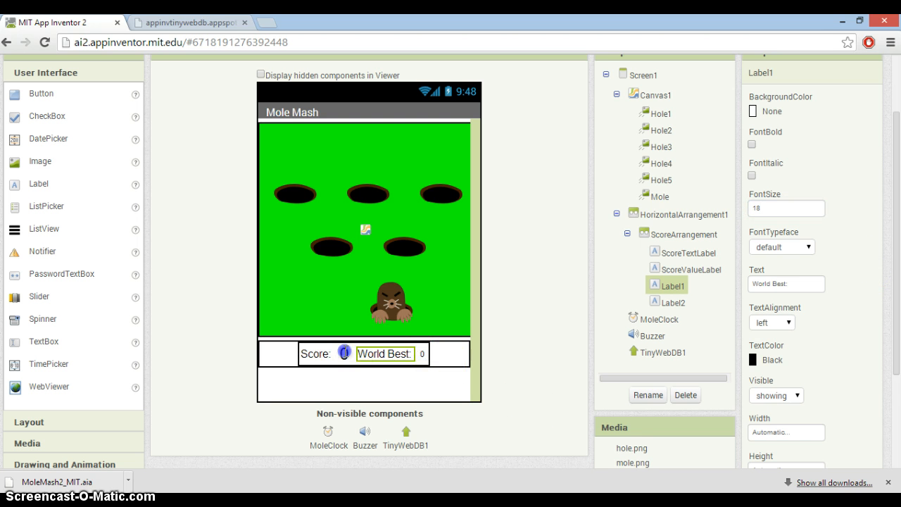
Step: Match the World Best value label to the score value's FontSize 28
{"action": "left_click", "coordinate": [692, 268]}
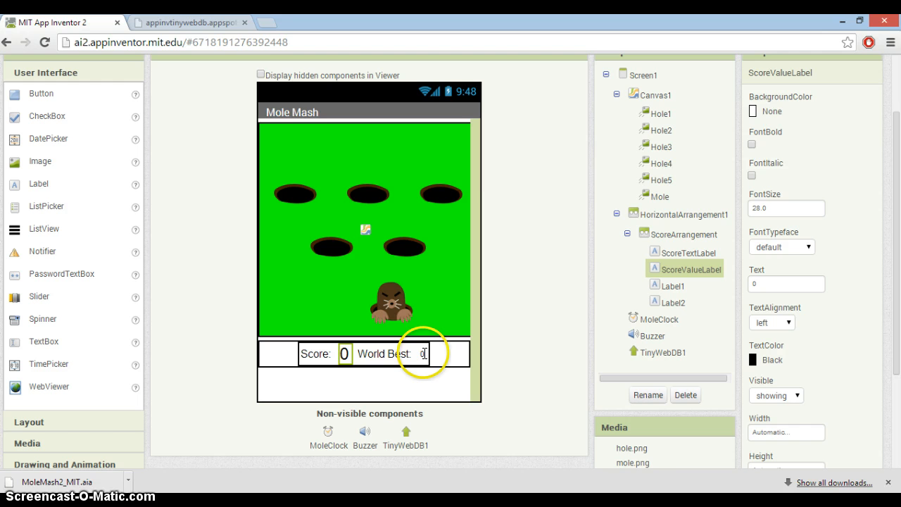
{"action": "left_click", "coordinate": [672, 301]}
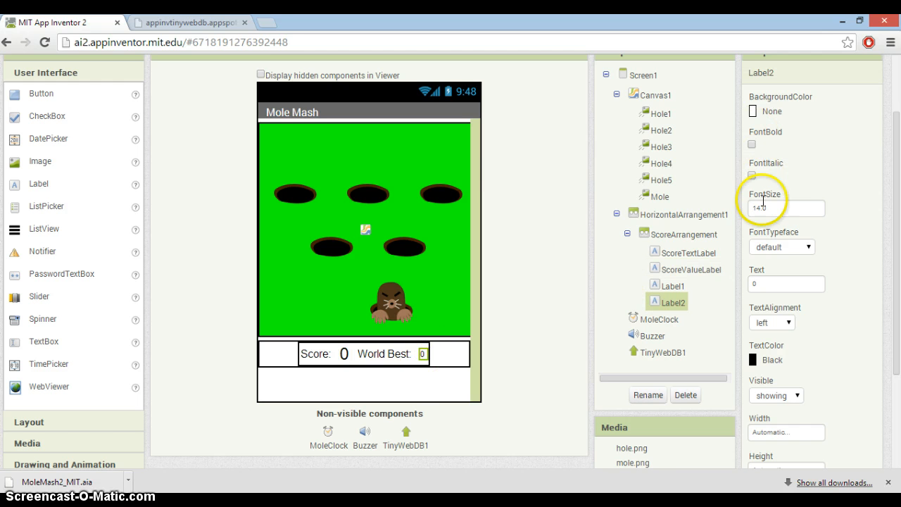
{"action": "type", "text": "28"}
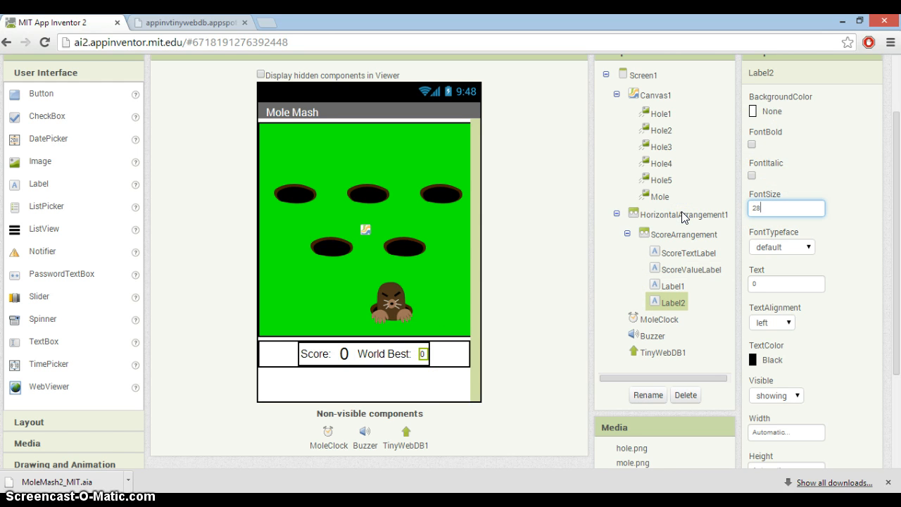